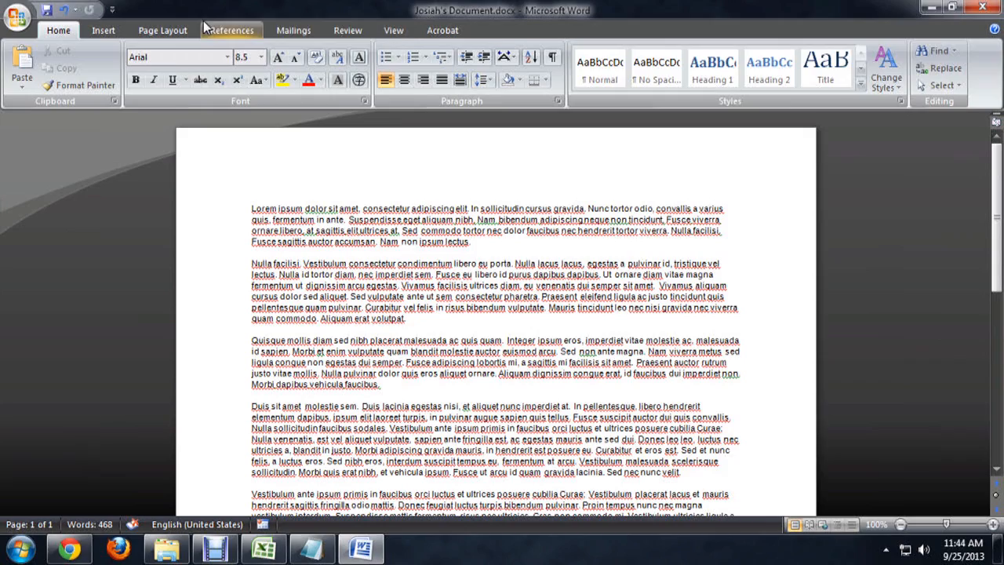
Turn on the horizontal and vertical rulers from the View tab's Ruler checkbox
click(392, 30)
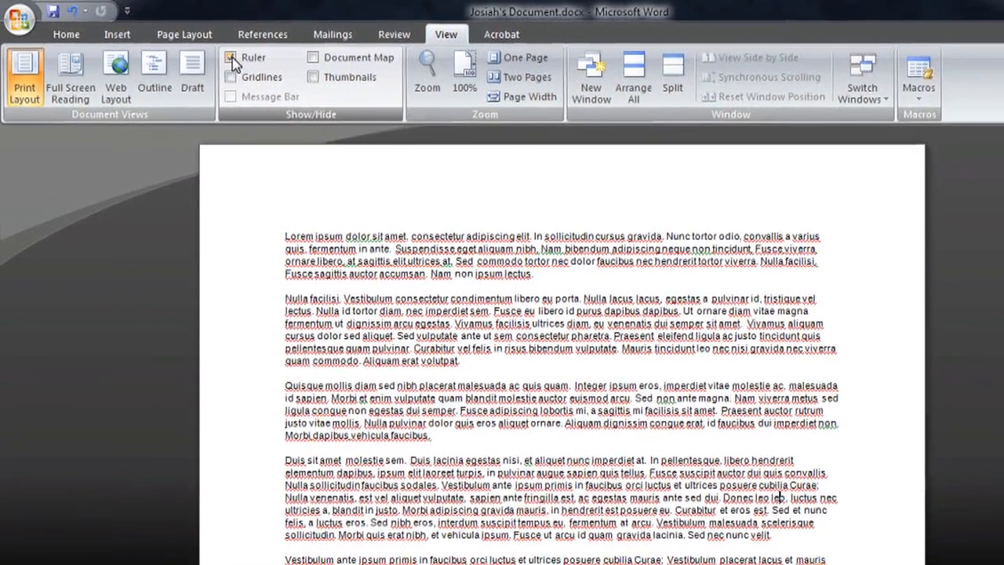
click(232, 57)
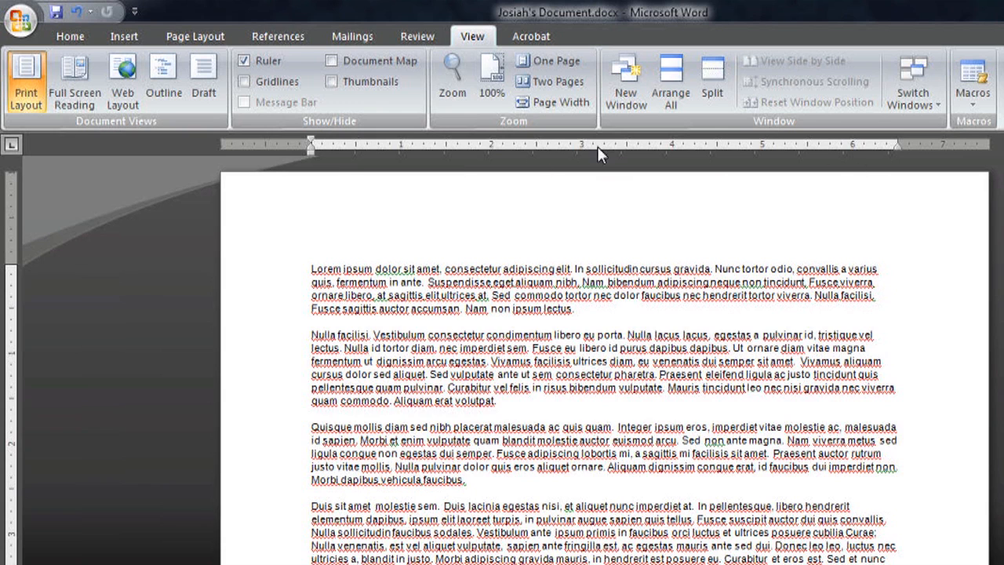
mouse_move(85, 185)
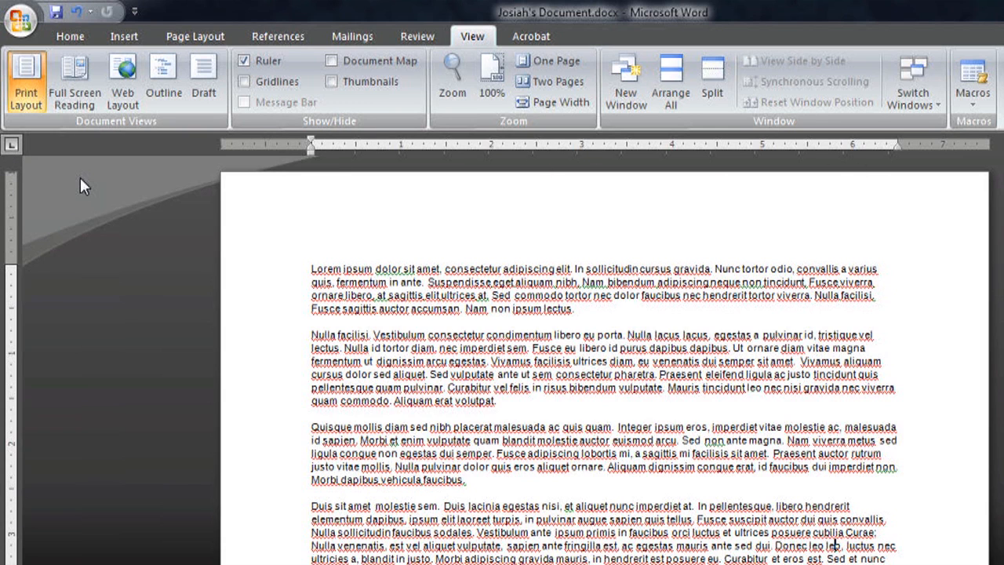
Hide the rulers by unticking Ruler, then toggle them via the scroll bar's View Ruler button
click(244, 61)
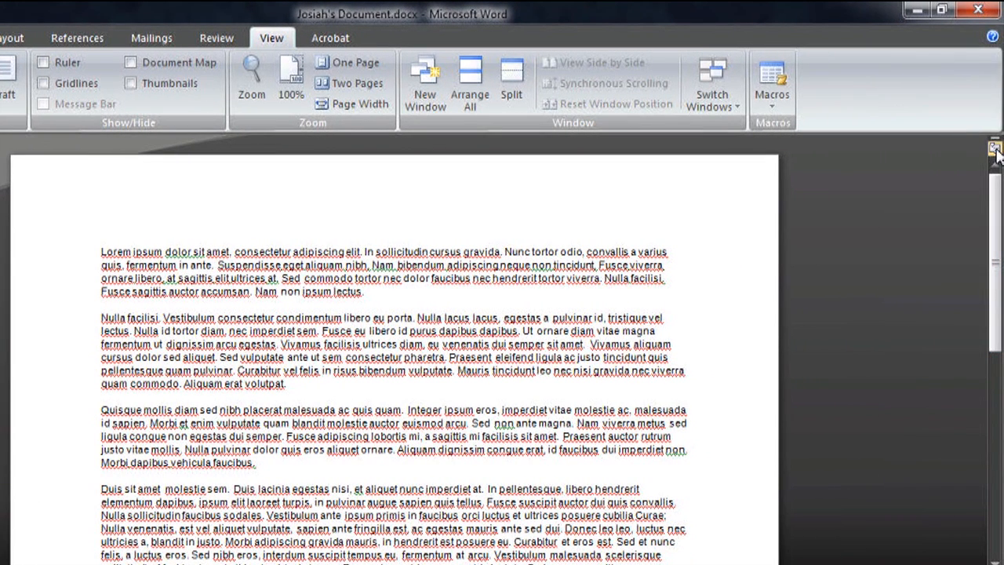
mouse_move(991, 152)
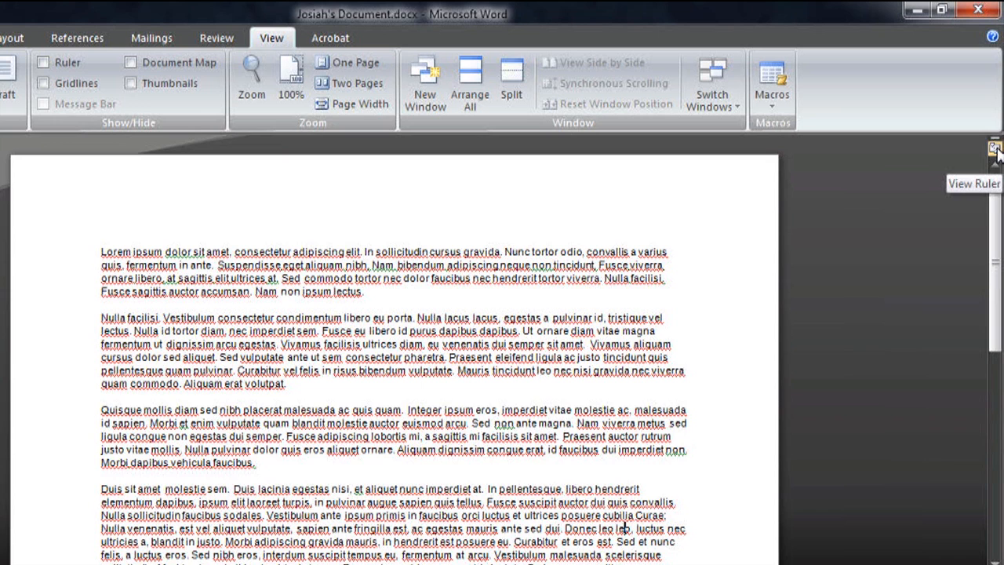
click(43, 63)
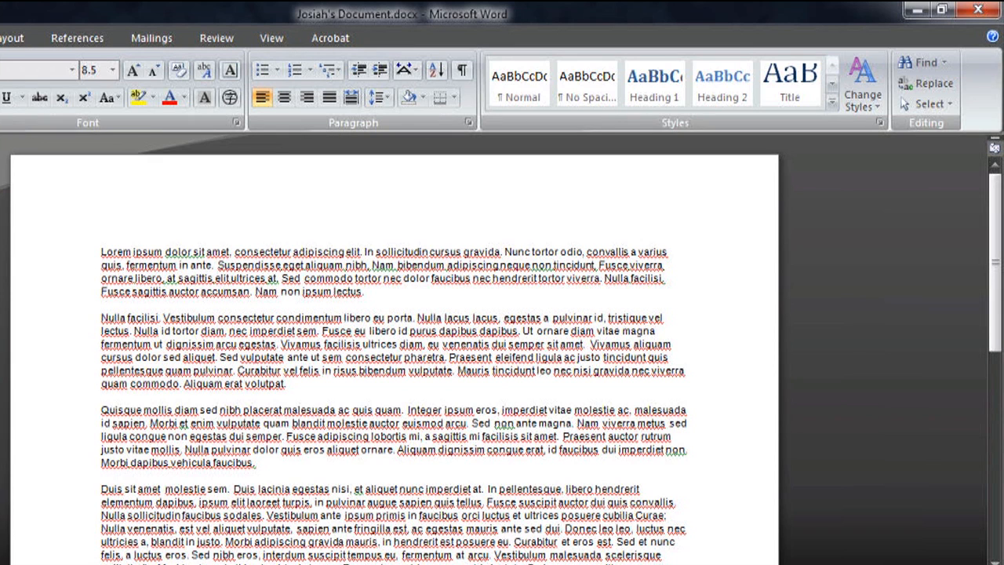
mouse_move(989, 141)
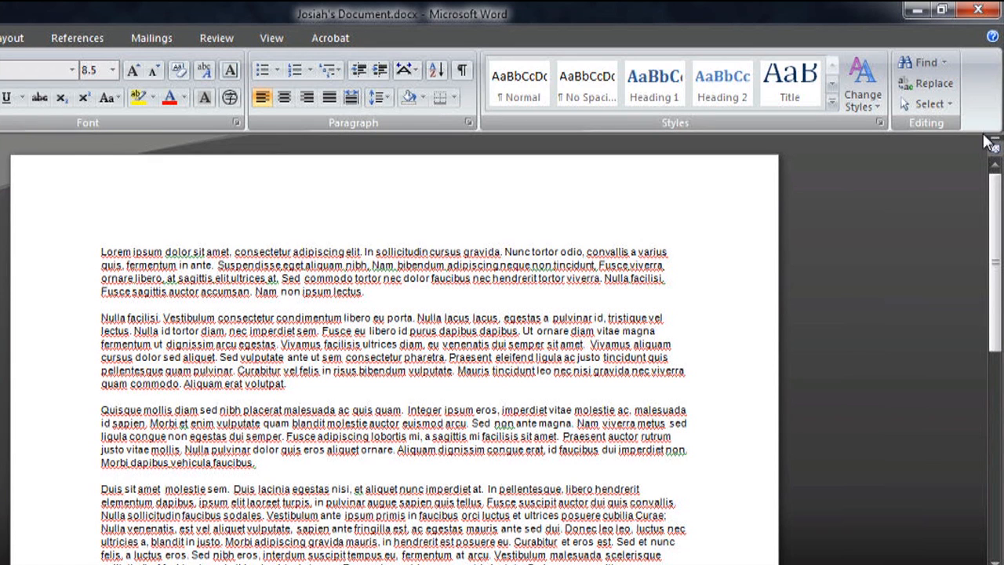